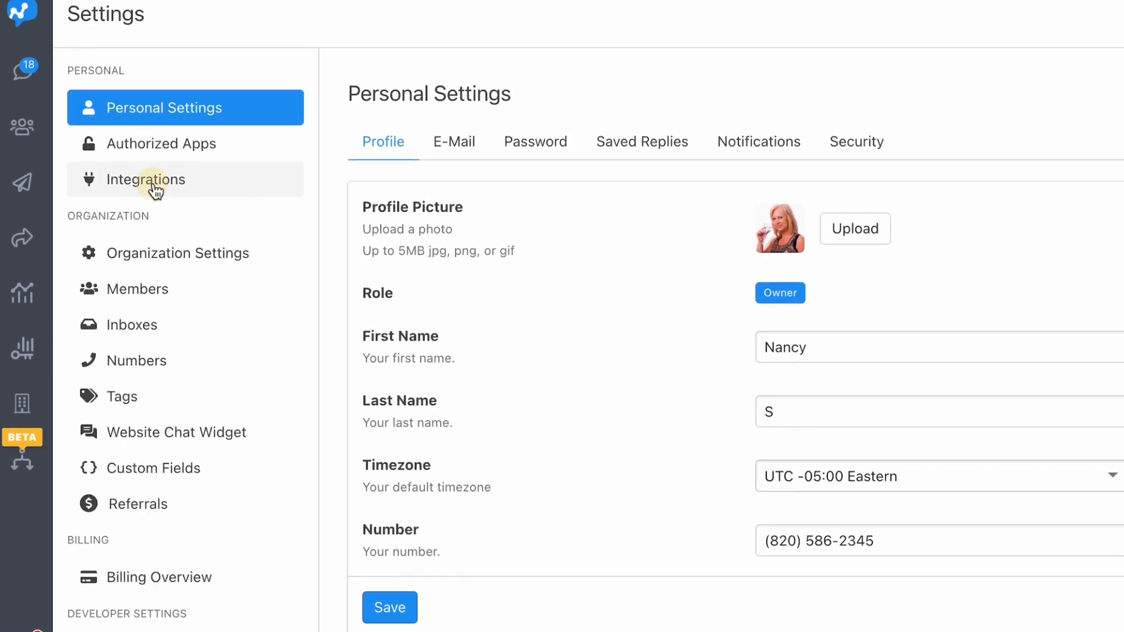
- Go to Integrations in Settings and select the Webhook integration
click(147, 179)
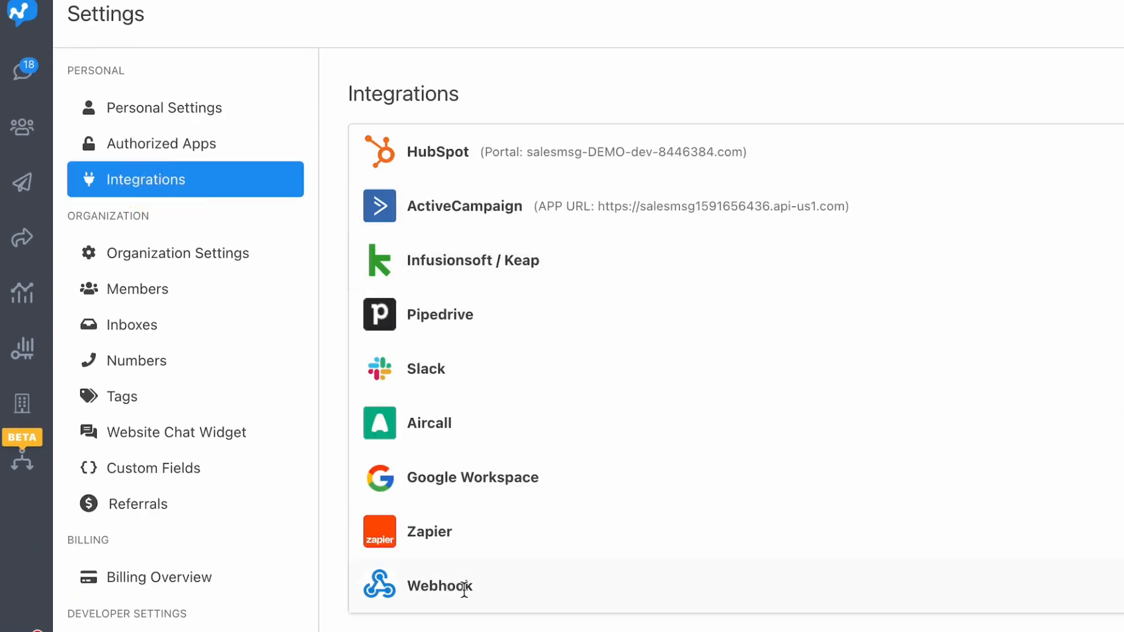
click(441, 585)
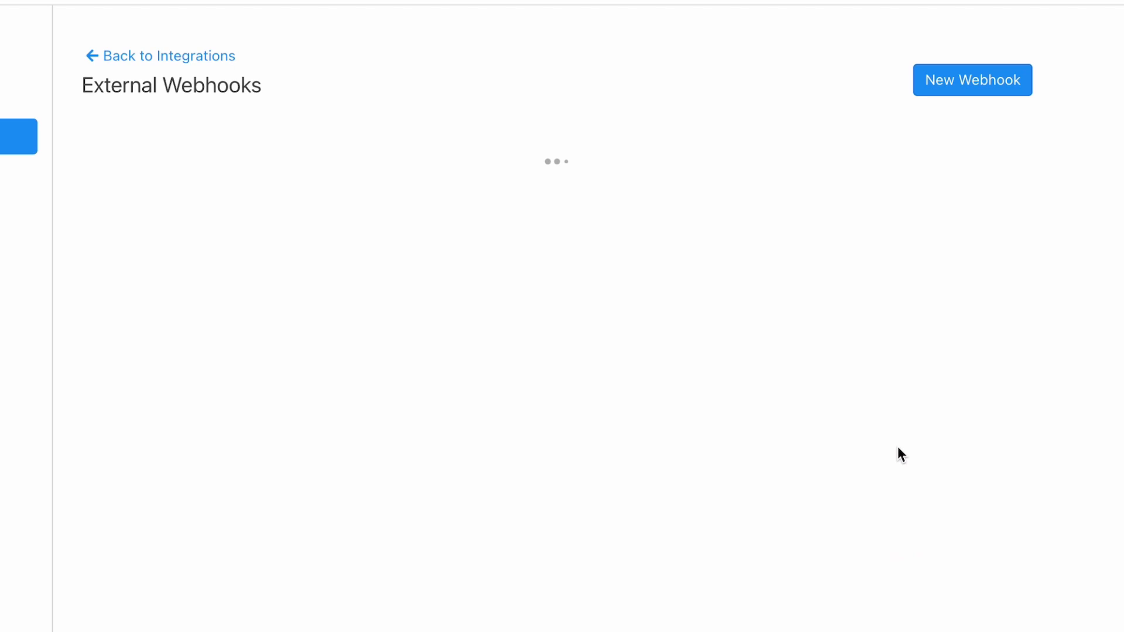
click(972, 79)
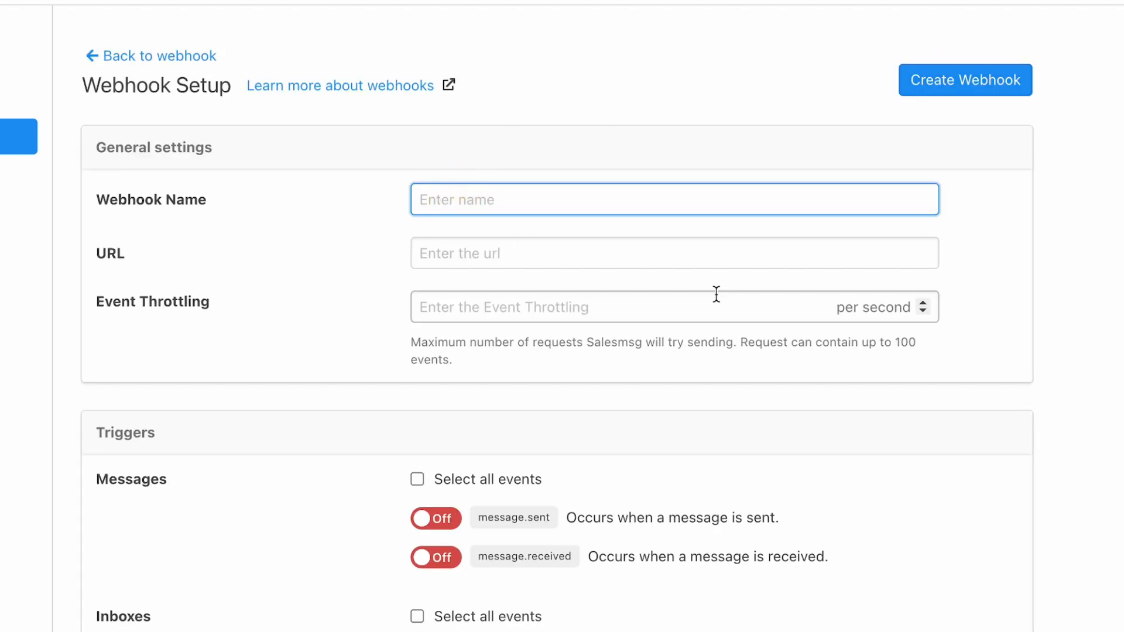
text(Demo web)
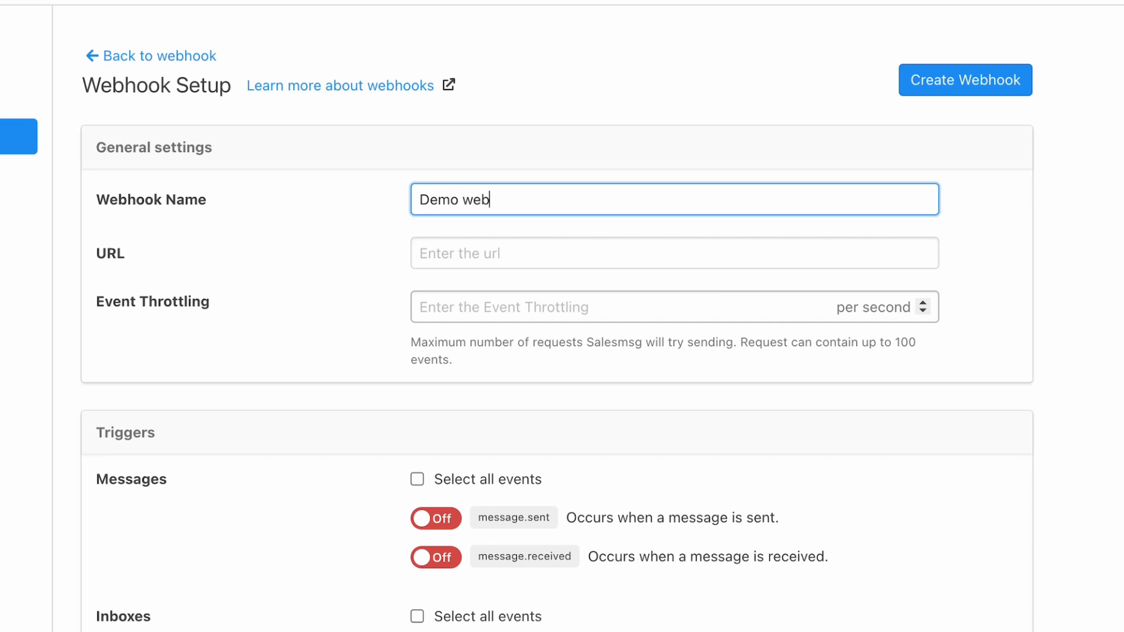
text(hook)
click(674, 253)
text(www.sales)
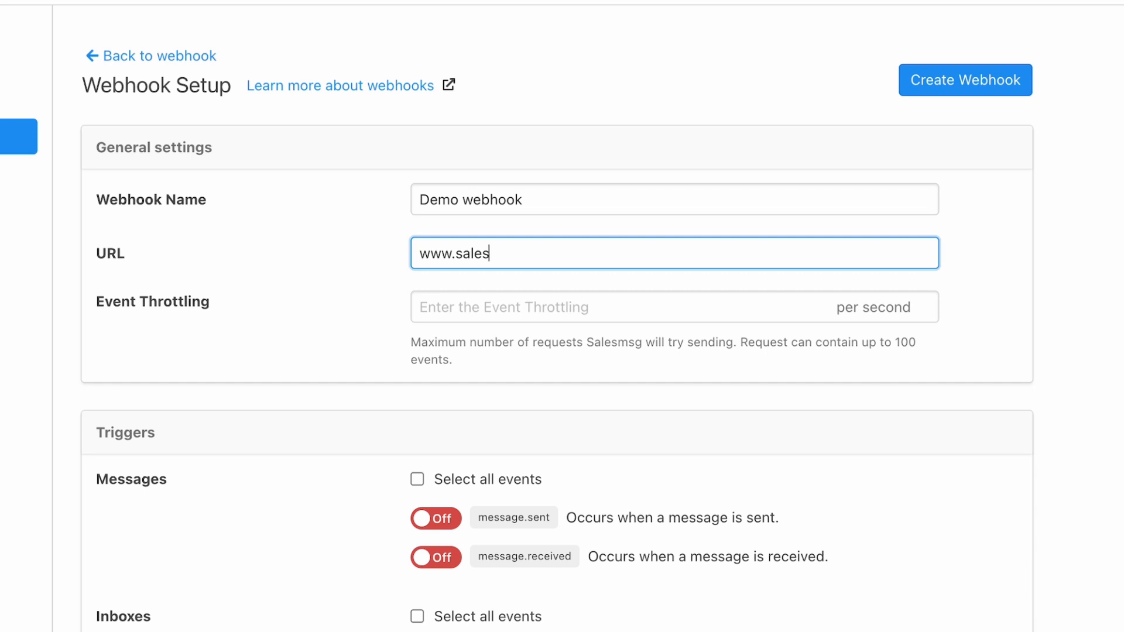
text(message.com)
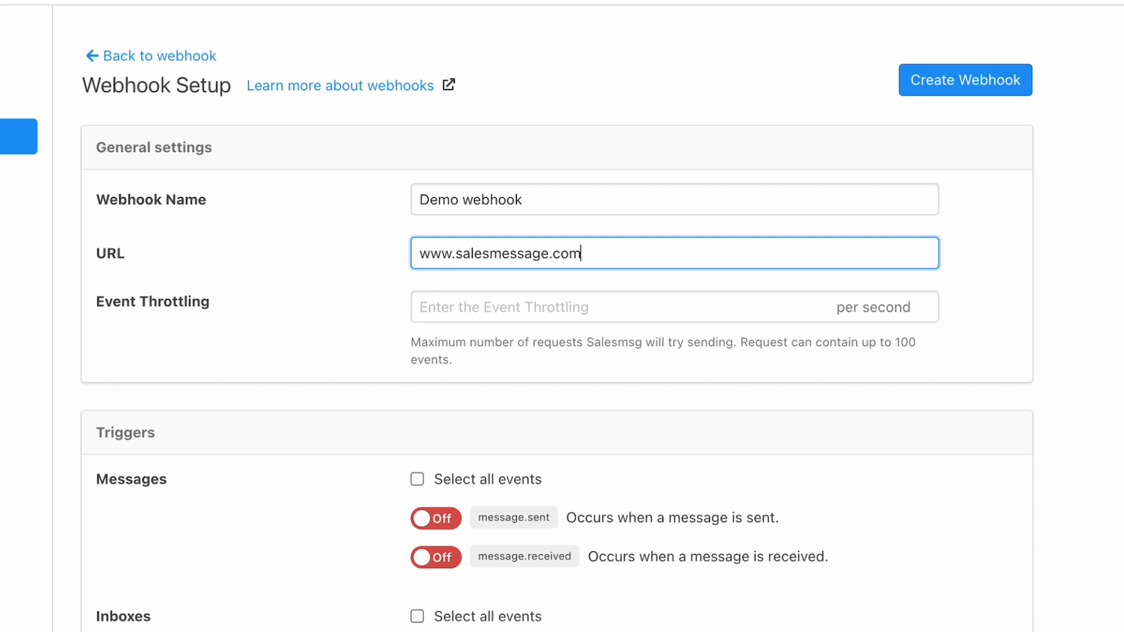
- Under Triggers, select all message events and enable the contact.created trigger
scroll(down, 3)
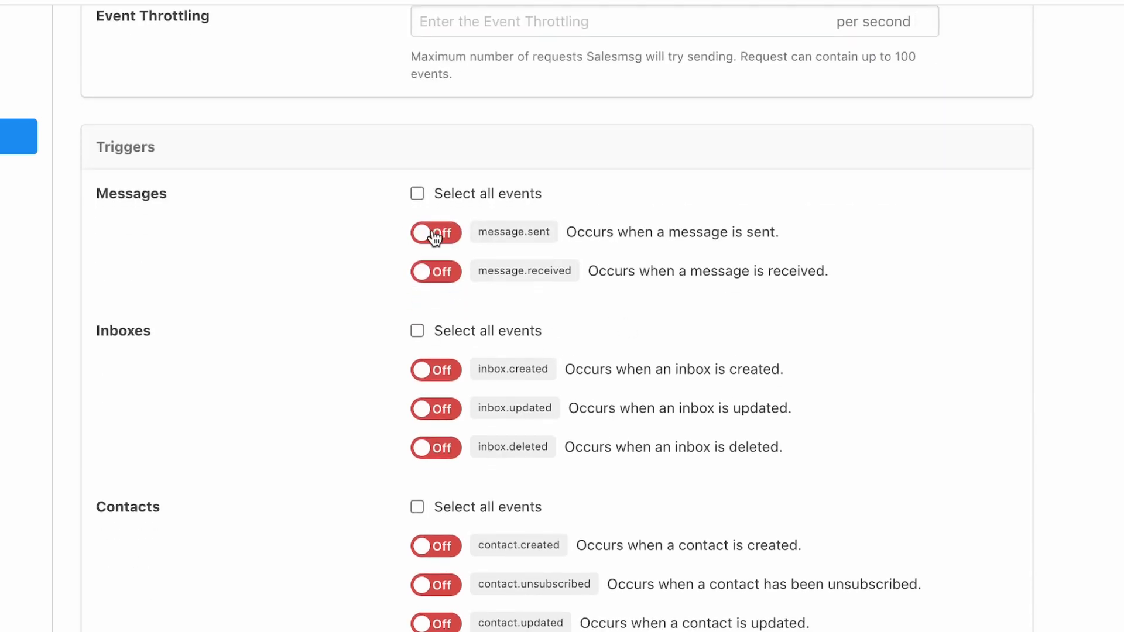
click(417, 193)
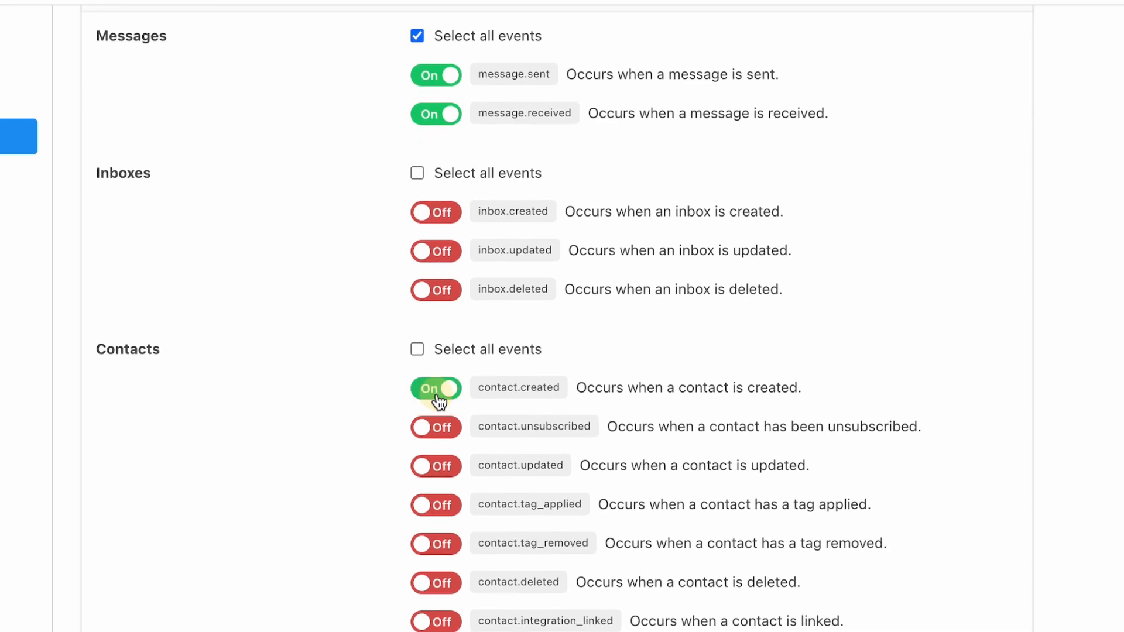
click(436, 426)
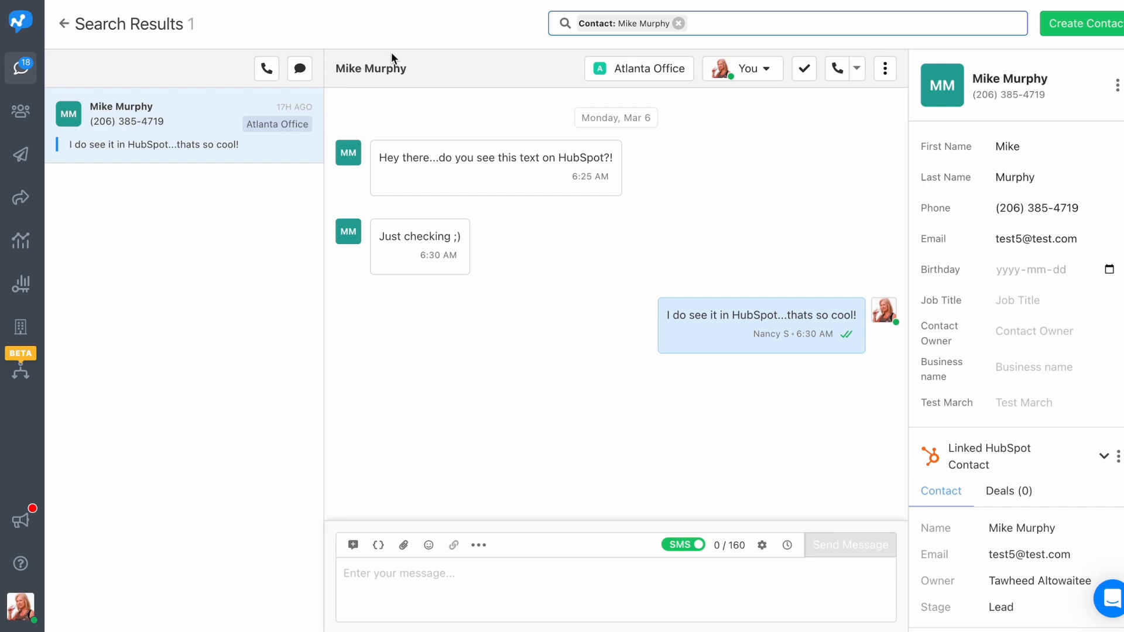
mouse_move(689, 372)
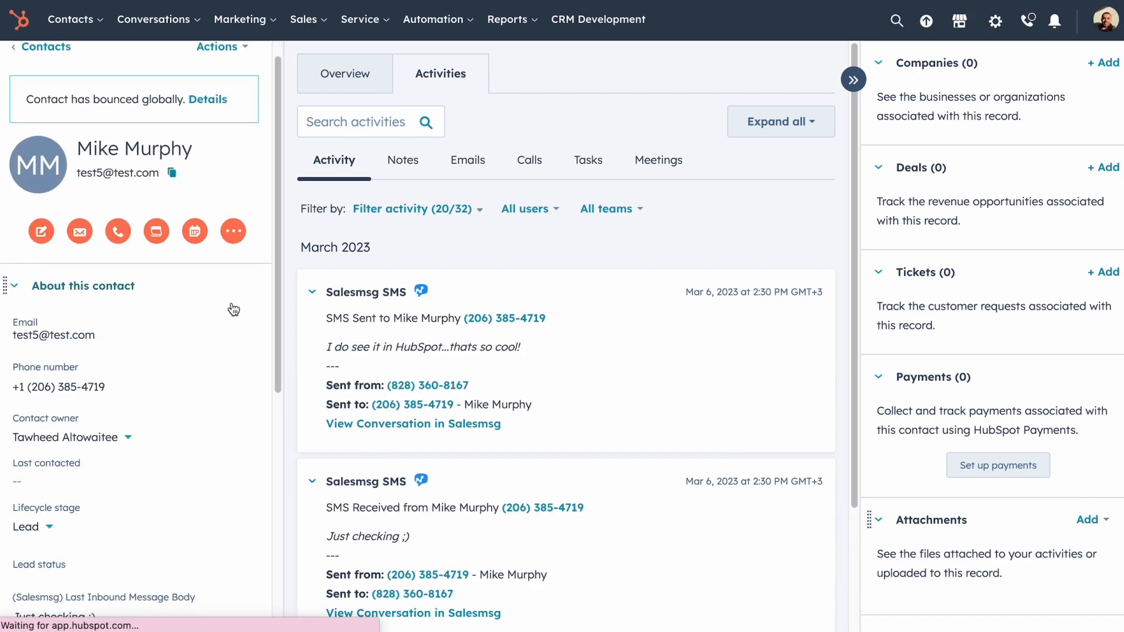
scroll(down, 3)
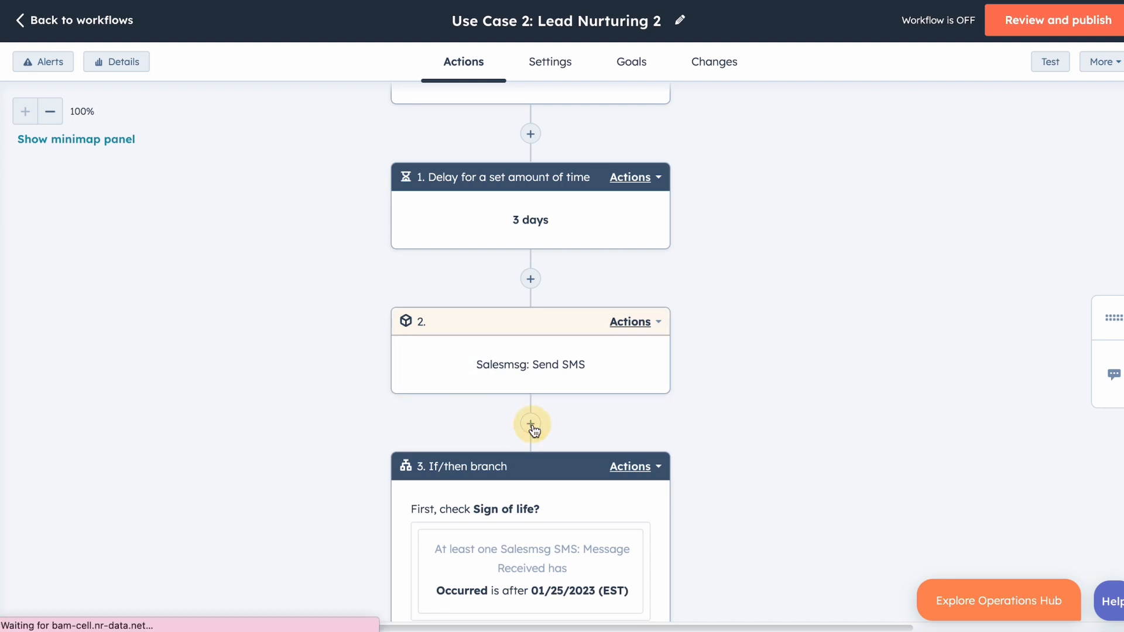
- Add an If/then branch below the Salesmsg Send SMS action and browse contact properties
click(529, 423)
text(bo)
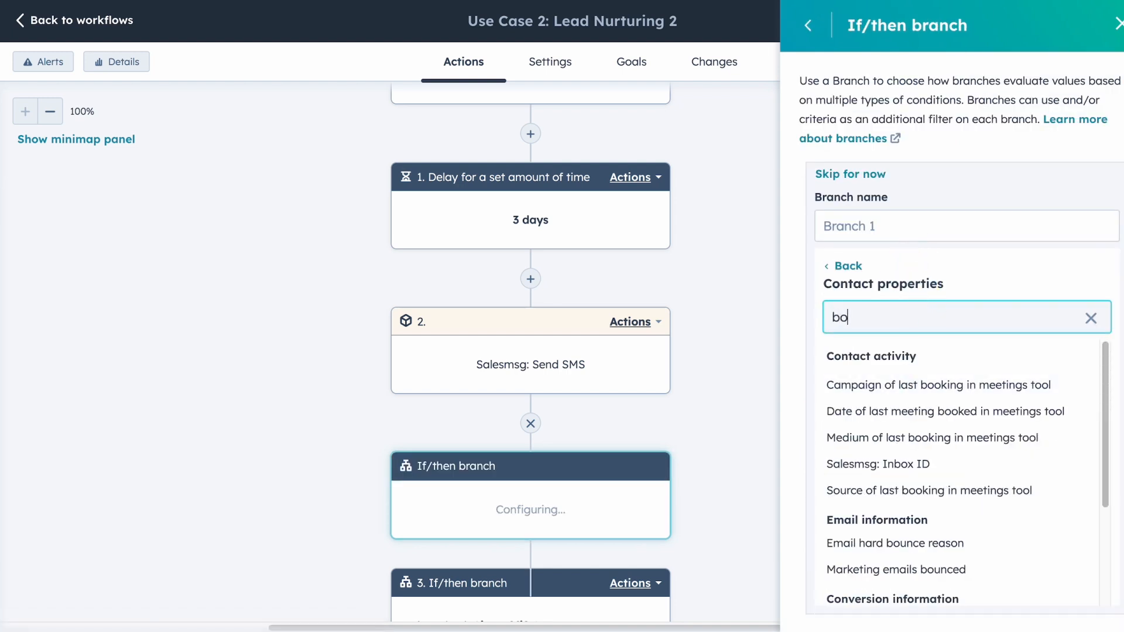
click(884, 464)
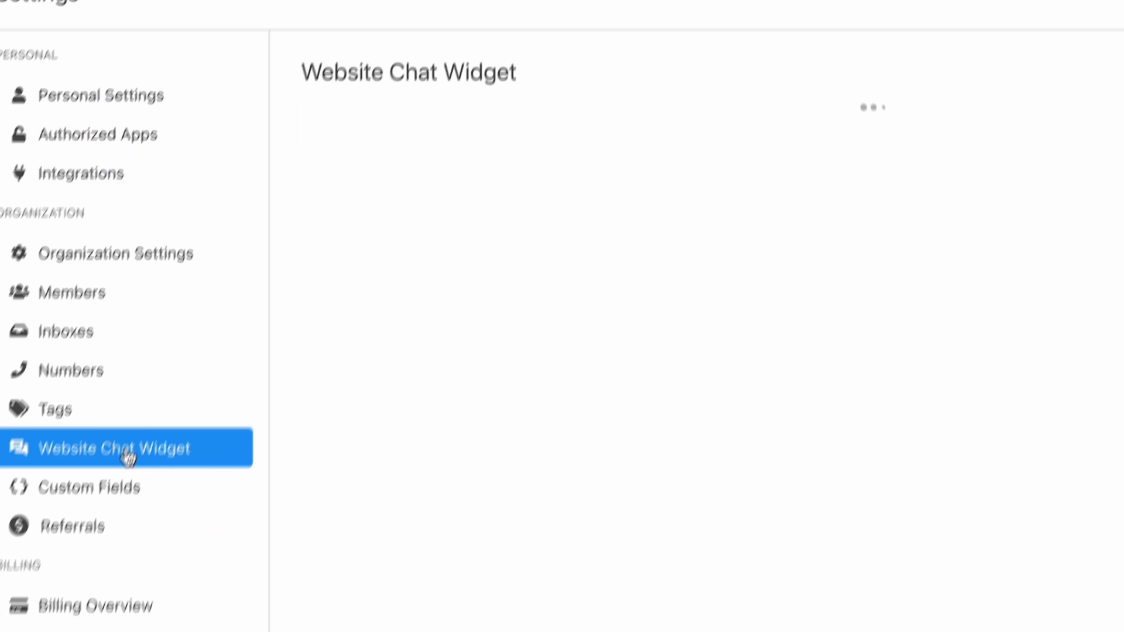
- Show the Website Chat Widget settings and its Expanded Widget Preview fields
click(127, 448)
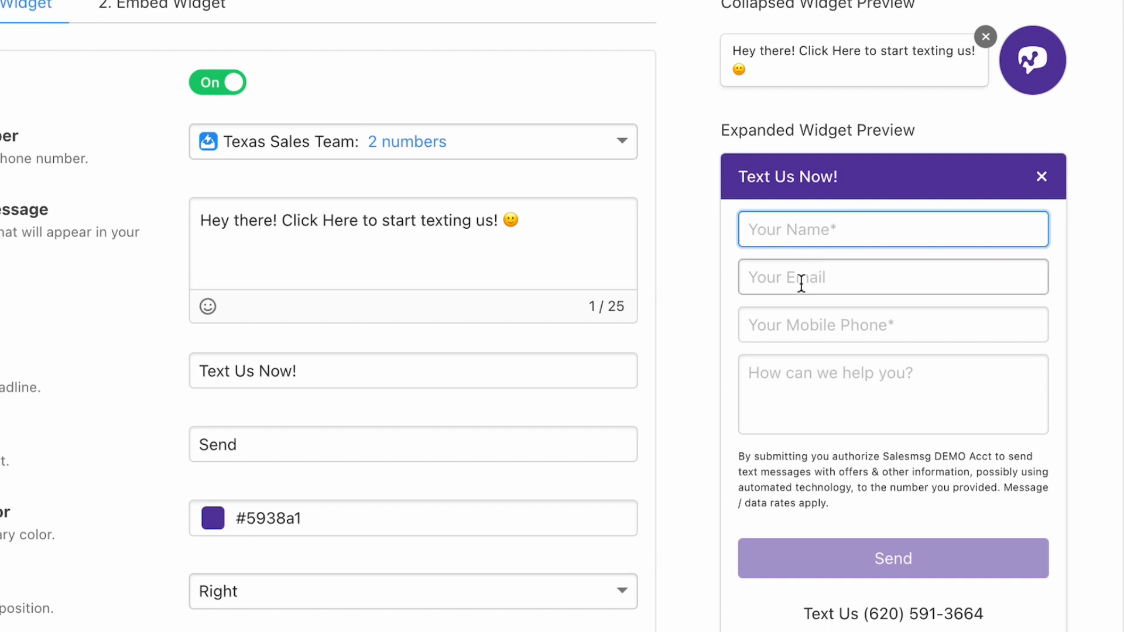
click(892, 325)
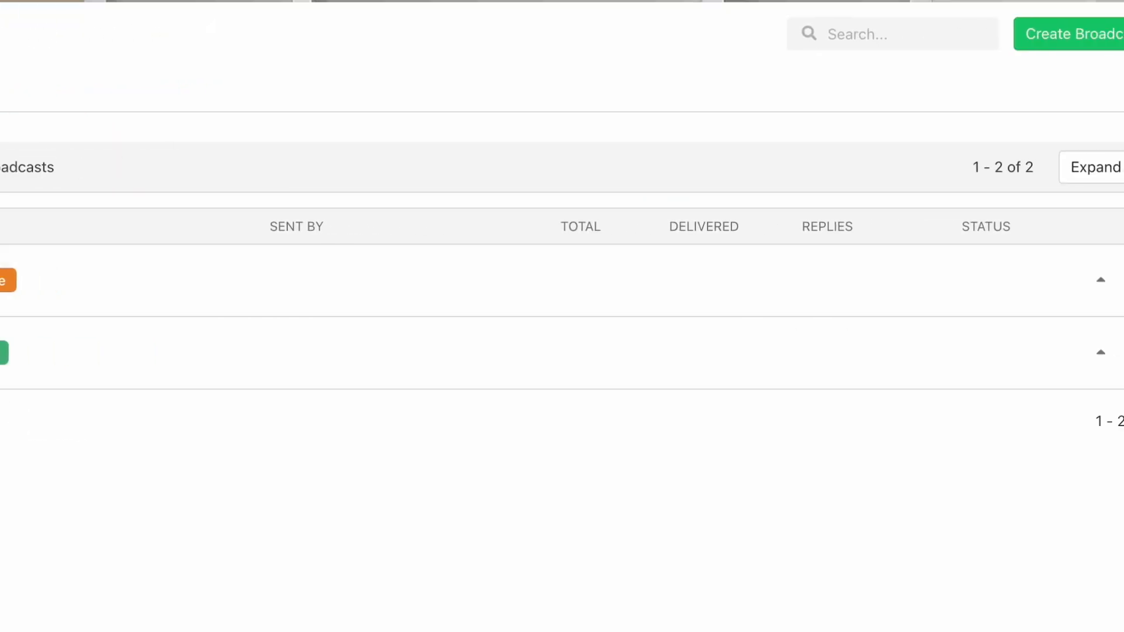
- Choose View Report from the Monday Offer broadcast's options menu
click(1092, 352)
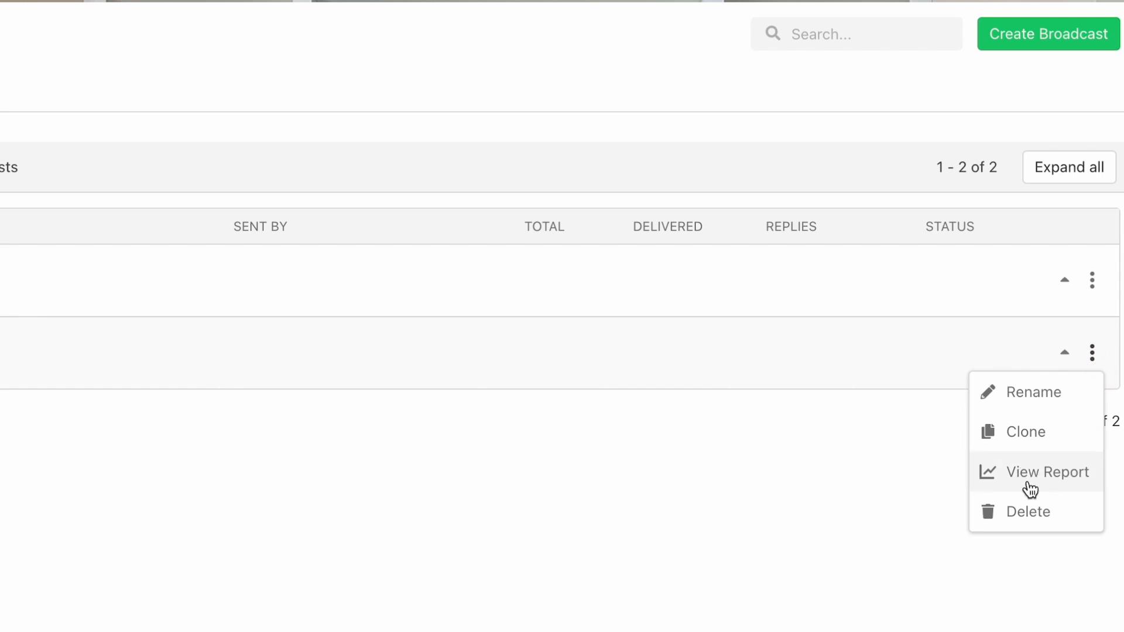
click(1047, 472)
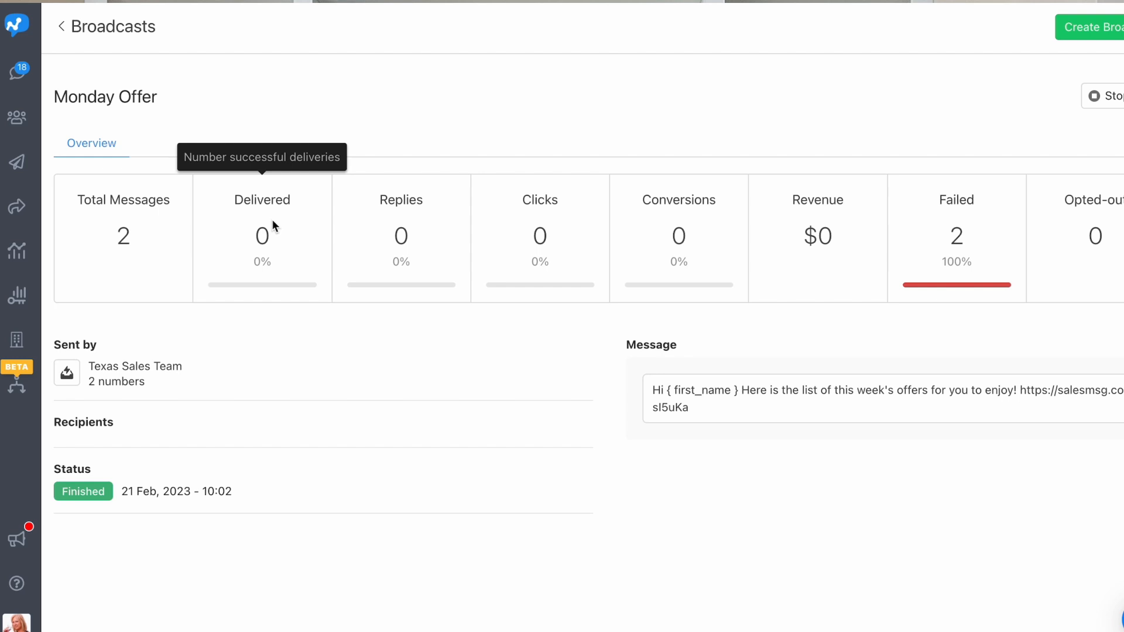
mouse_move(678, 199)
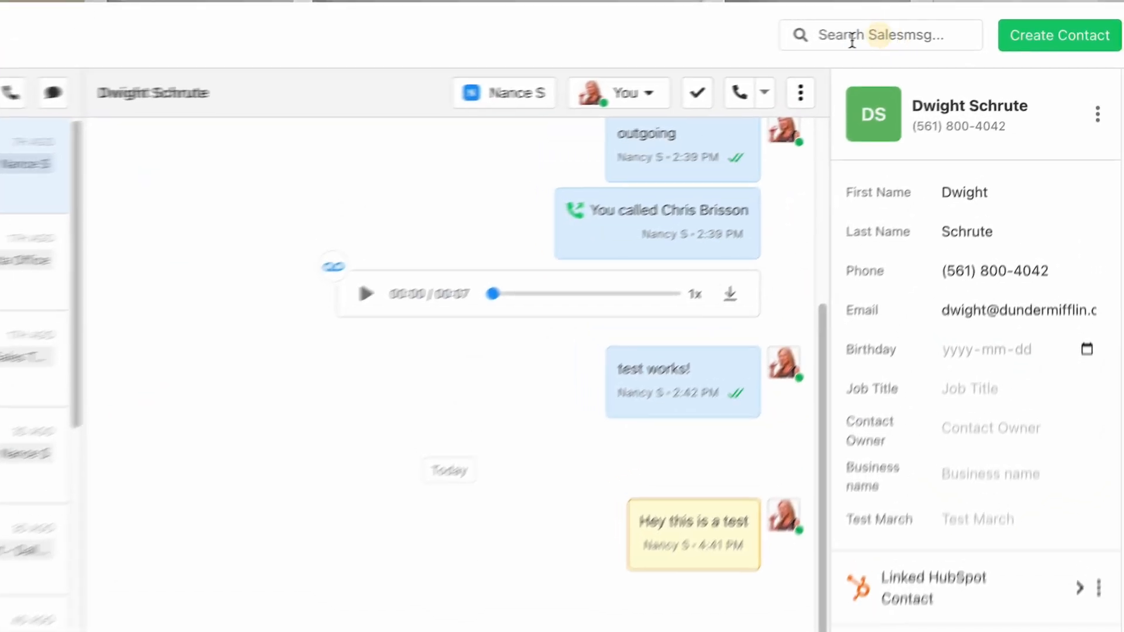
- Set a custom conversation search date range from Feb 8, 2023 to Mar 29, 2023
click(881, 34)
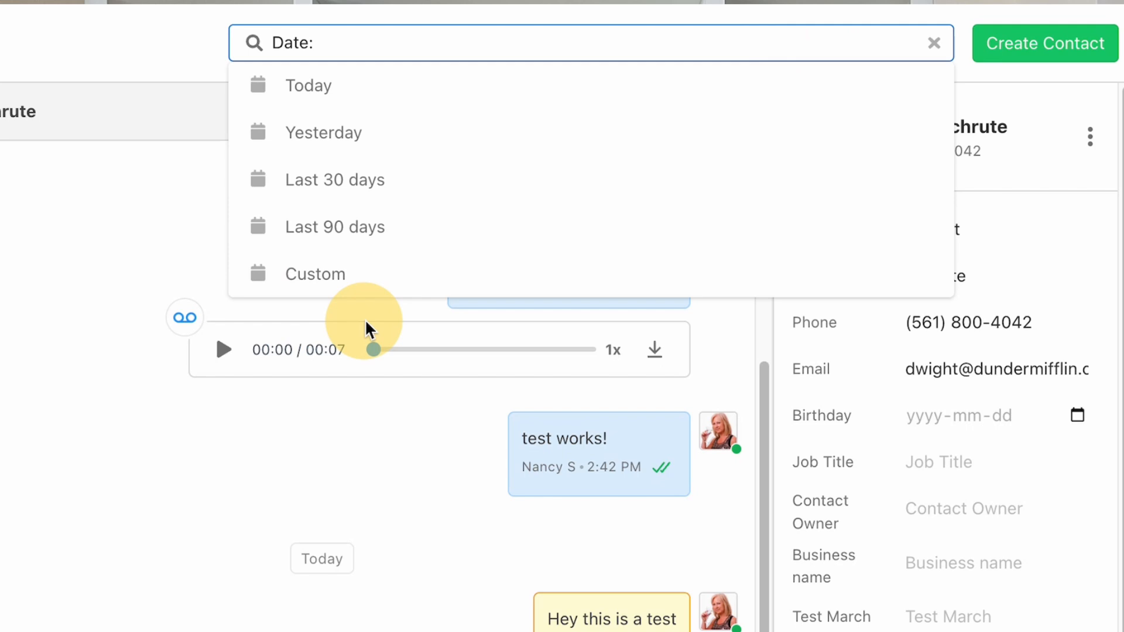
click(314, 274)
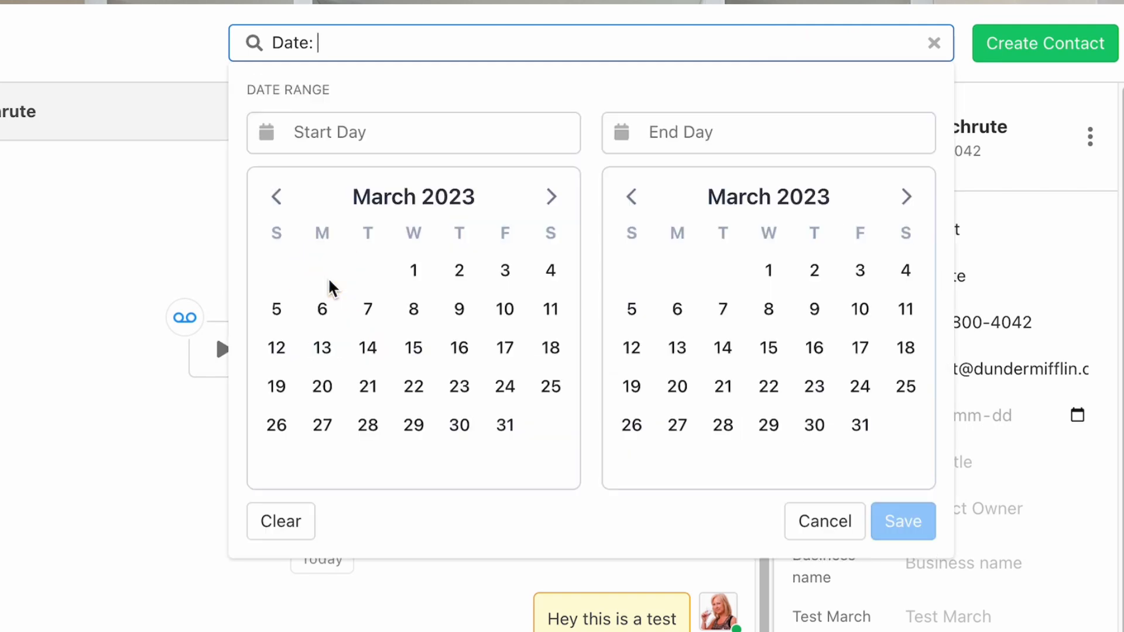
click(275, 196)
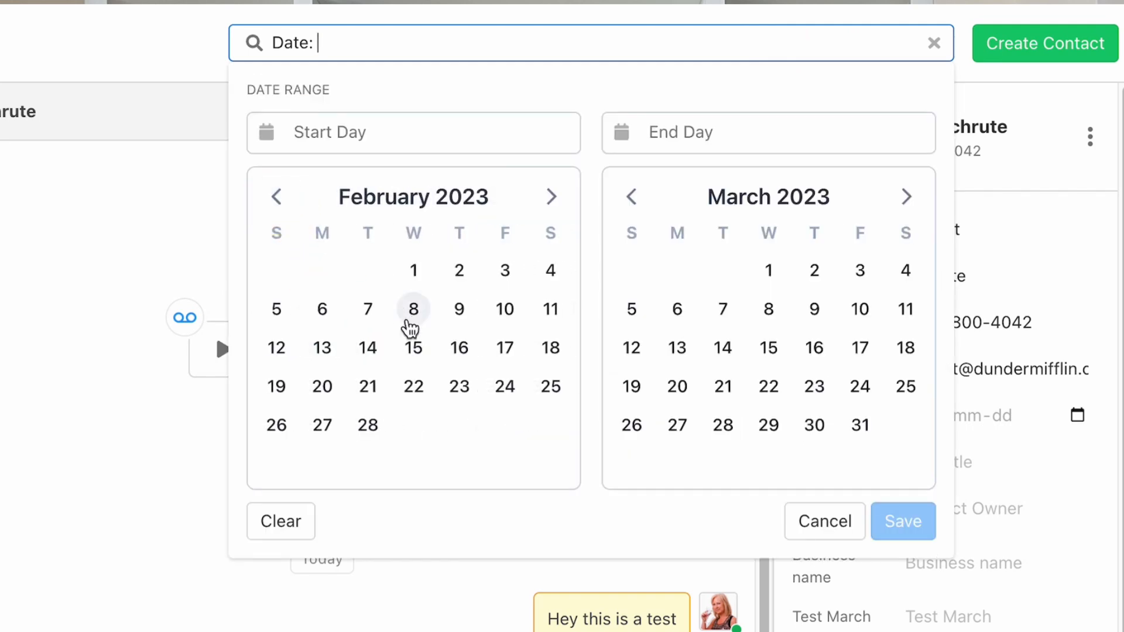
click(768, 424)
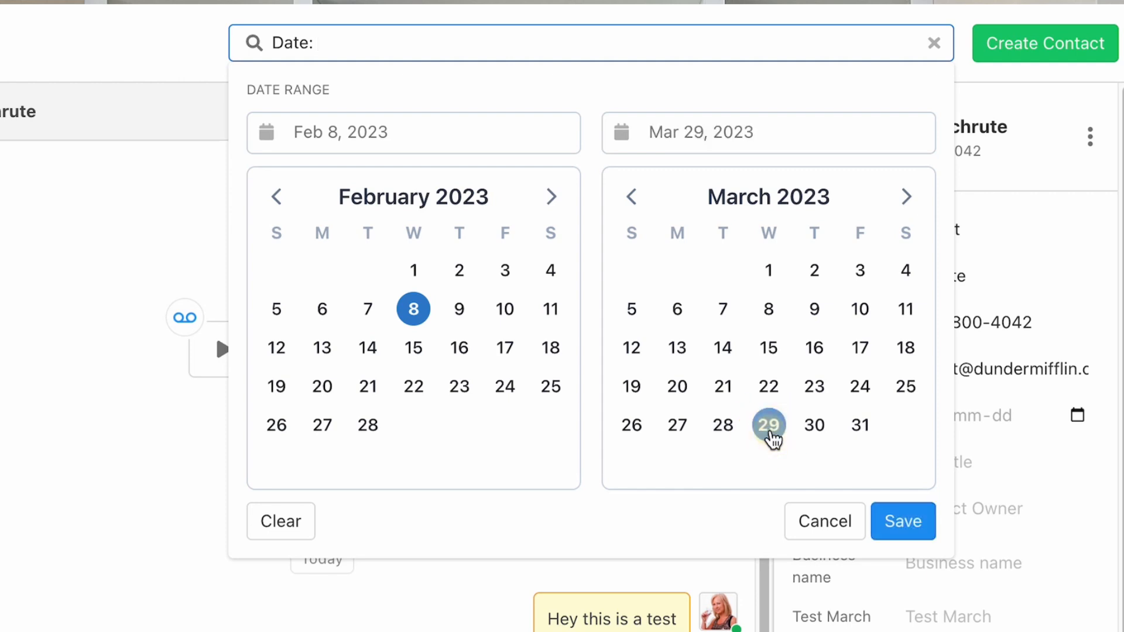
click(903, 521)
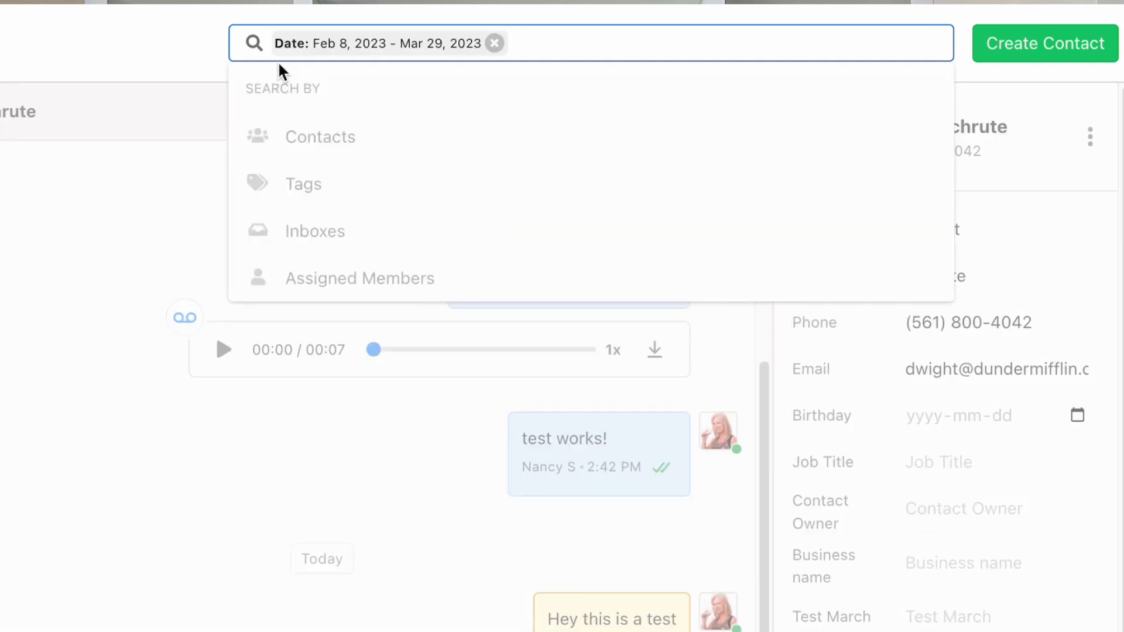